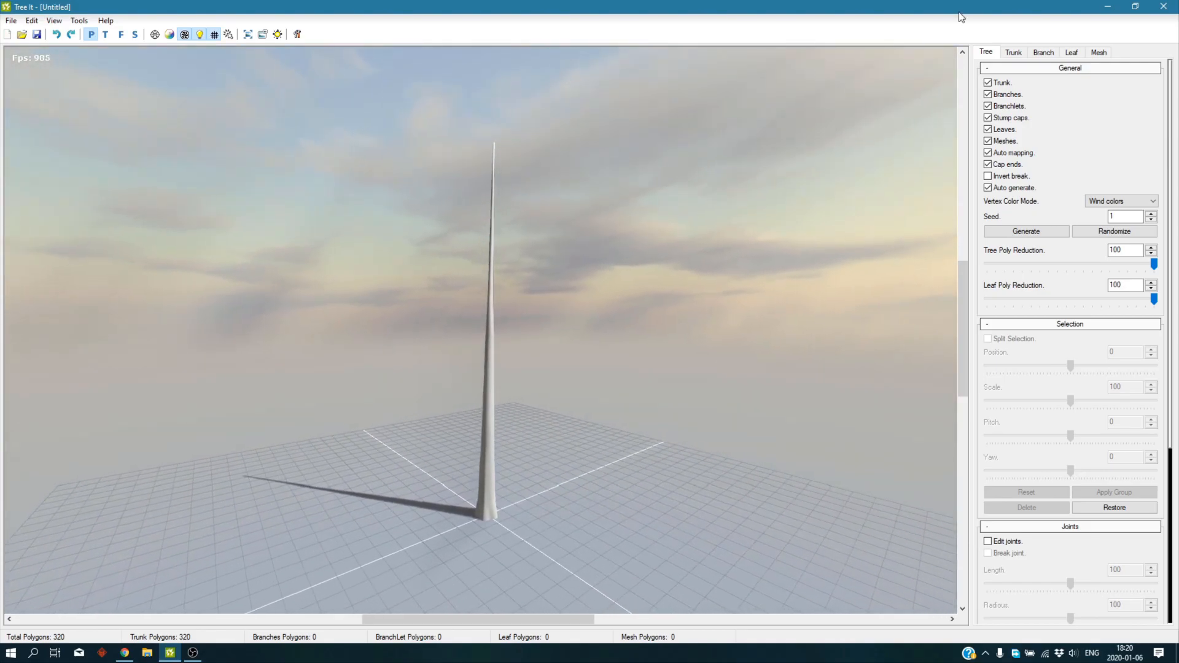
# Load the bark04 texture from the Bark folder onto the trunk.
pyautogui.click(1012, 52)
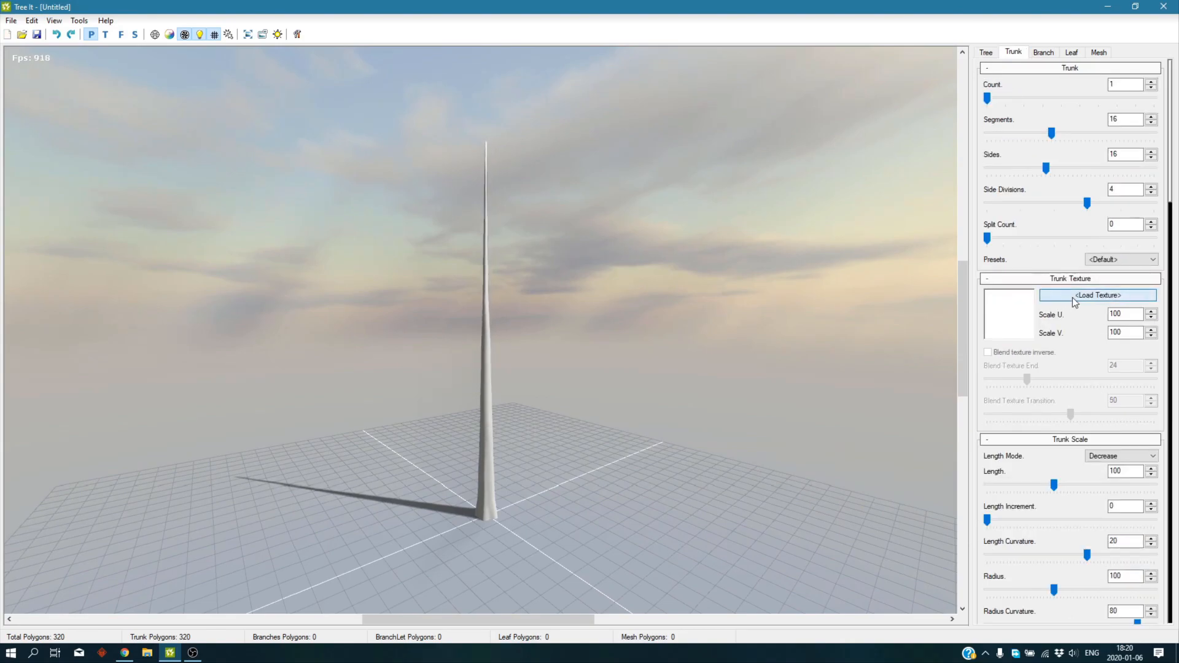
pyautogui.click(1097, 295)
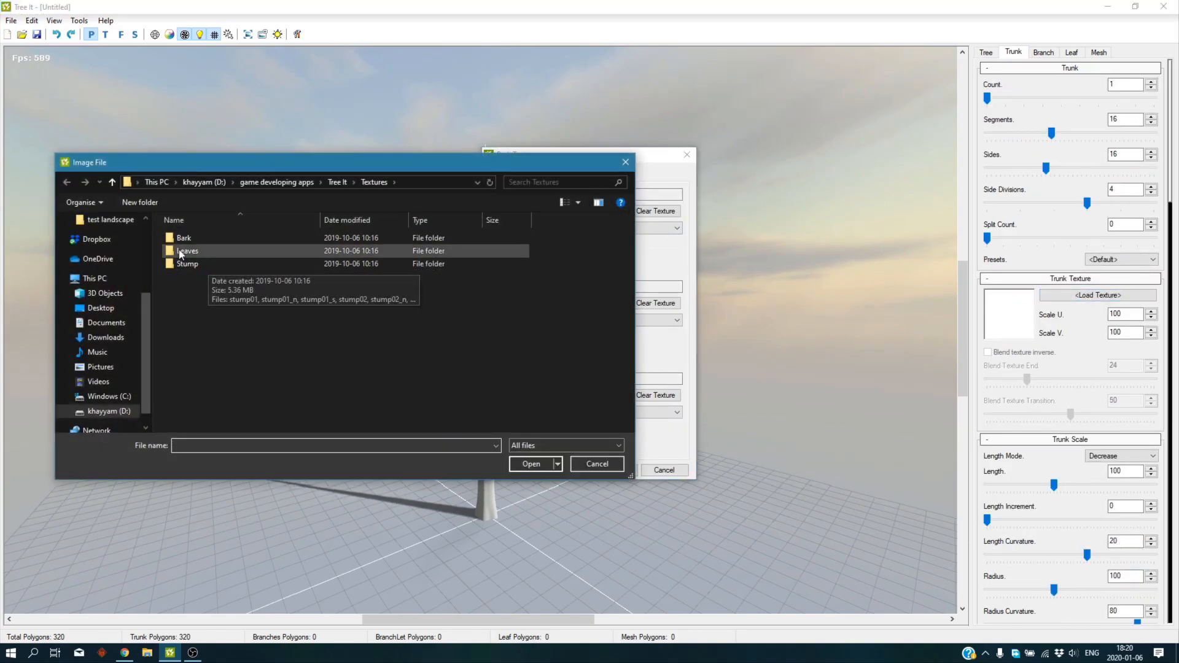
pyautogui.doubleClick(184, 238)
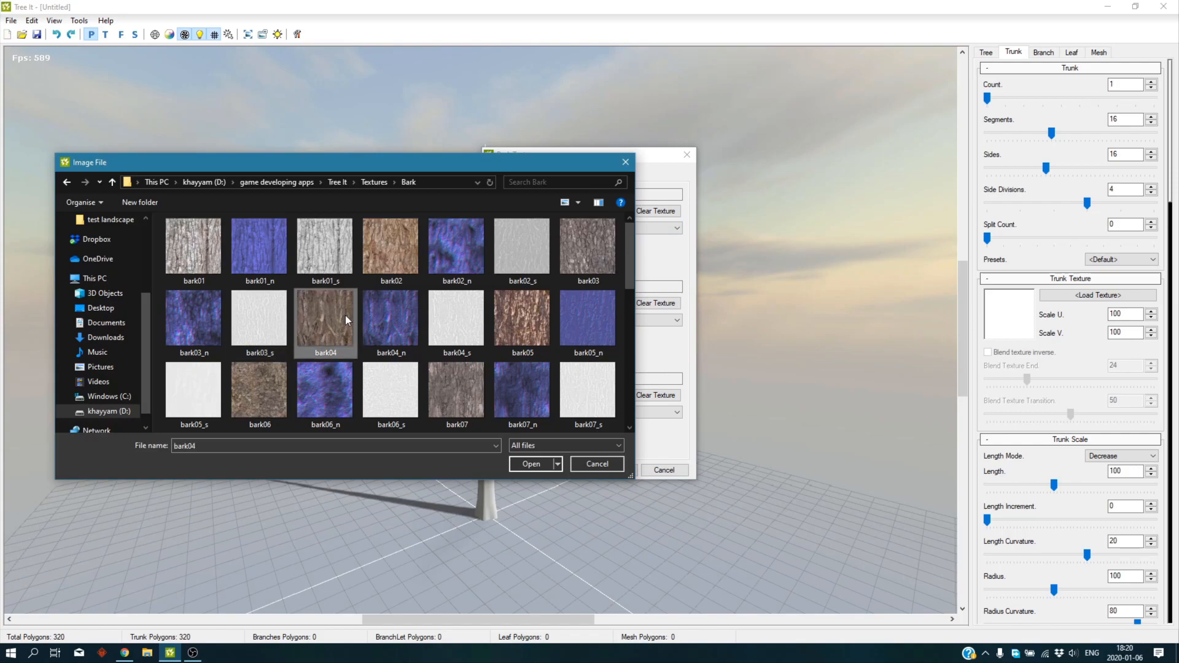
pyautogui.click(530, 464)
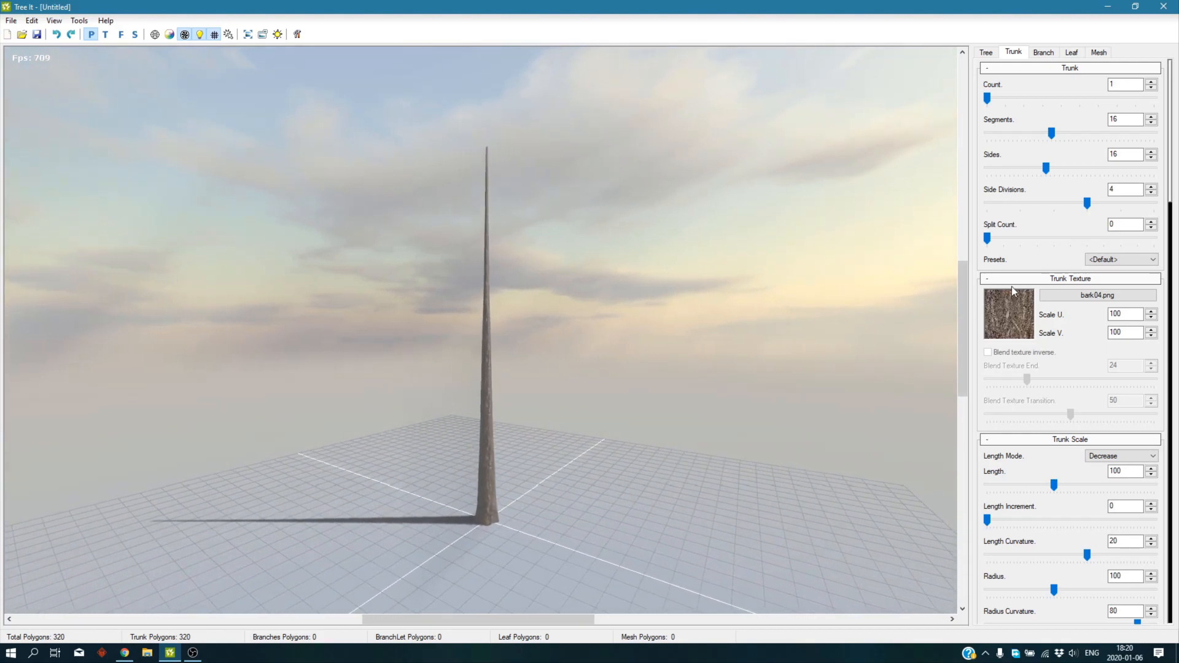
# Grow about 14 branches along the trunk and adjust their scale and distortion.
pyautogui.click(1044, 51)
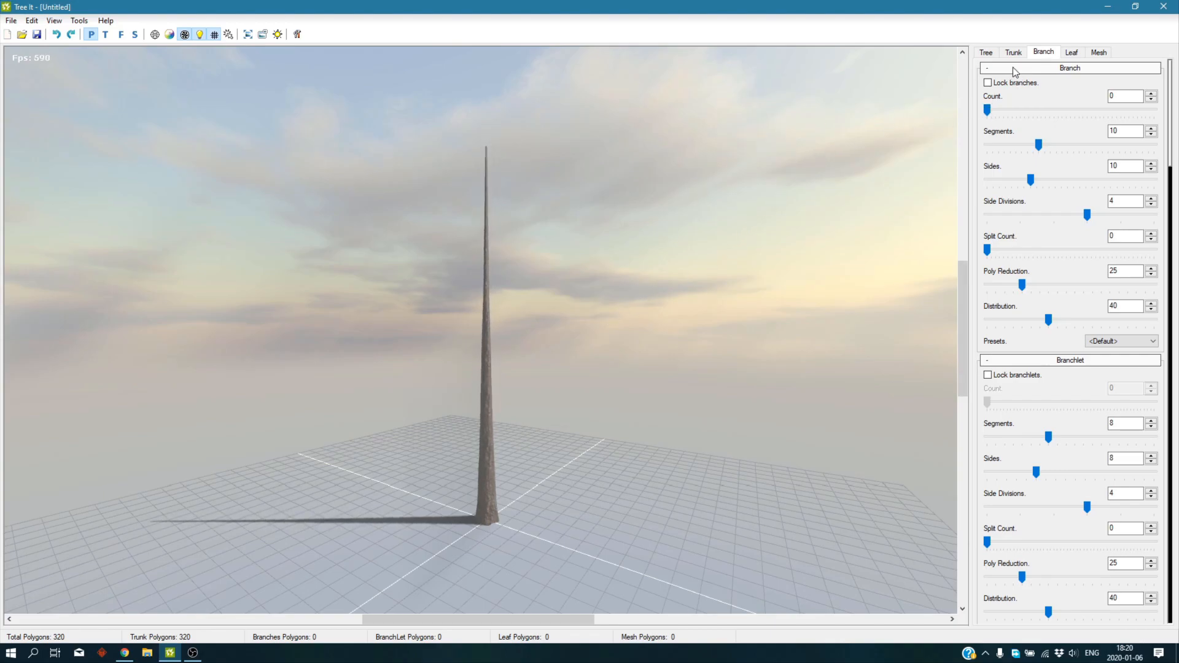
pyautogui.moveTo(986, 110); pyautogui.dragTo(1049, 109)
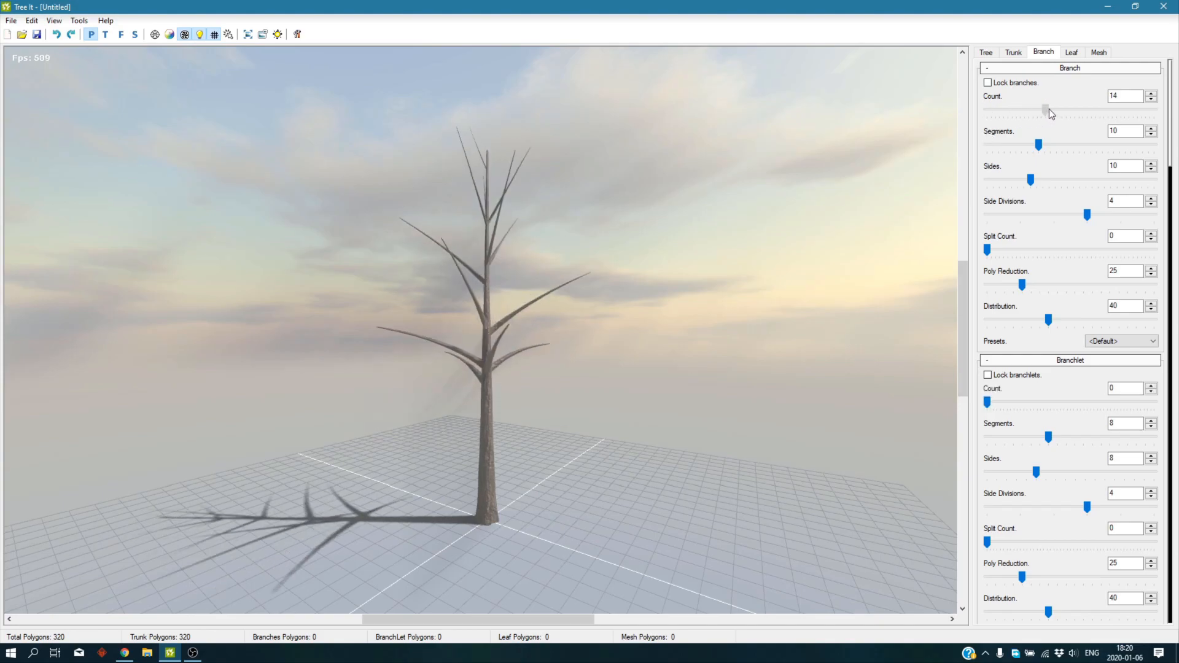
pyautogui.moveTo(1052, 110); pyautogui.dragTo(1045, 109)
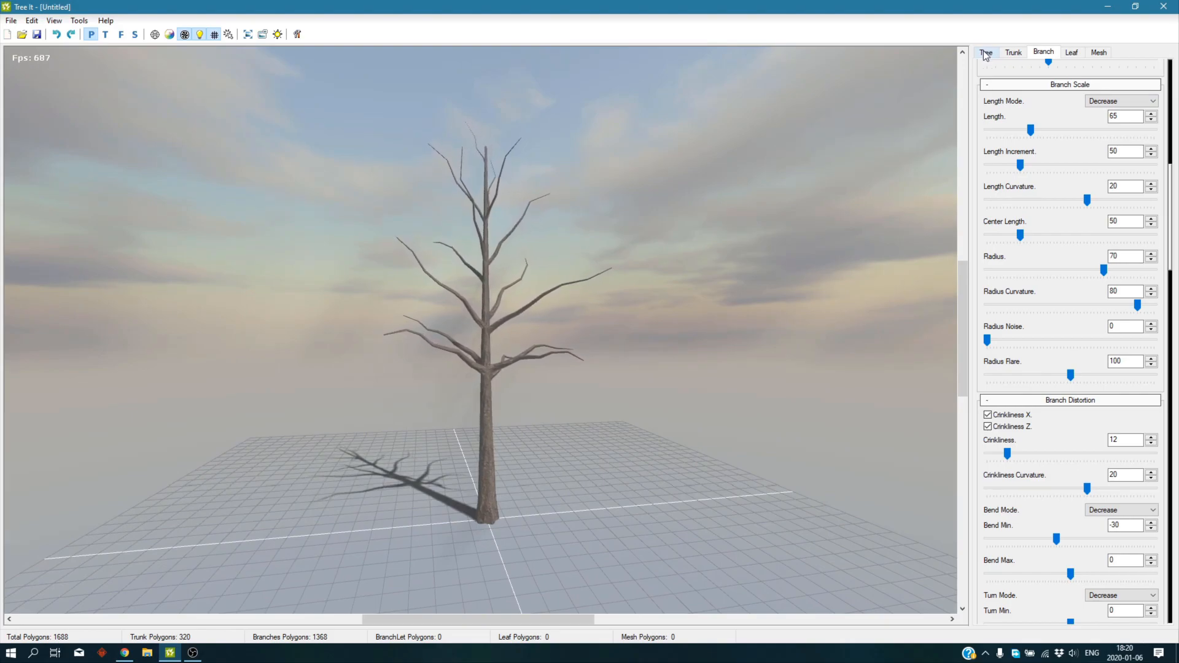
# Enable Edit joints and move a branch to Position -88 with Pitch -36 at the trunk base.
pyautogui.click(988, 51)
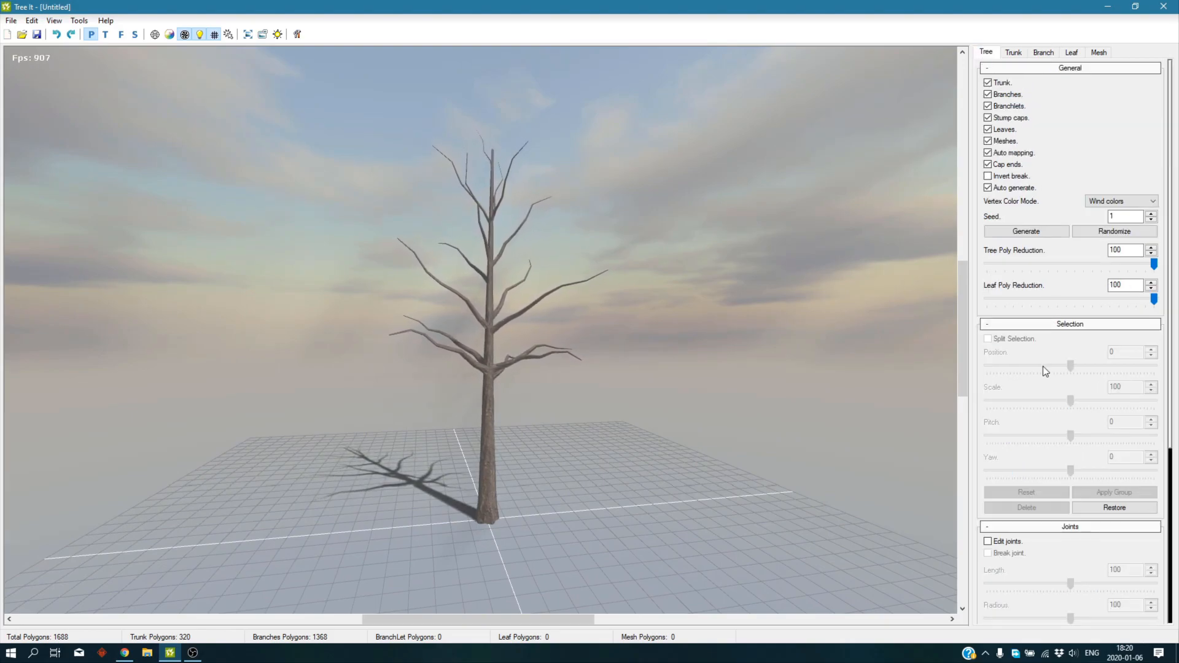
pyautogui.click(987, 540)
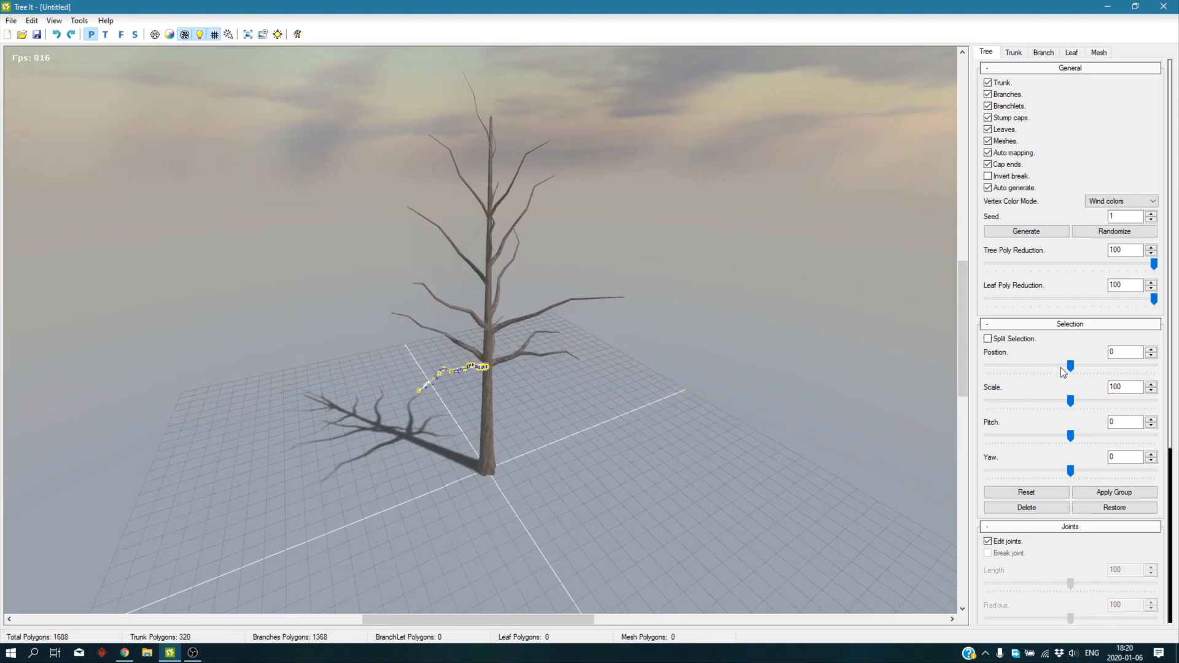
pyautogui.moveTo(1071, 364); pyautogui.dragTo(1006, 365)
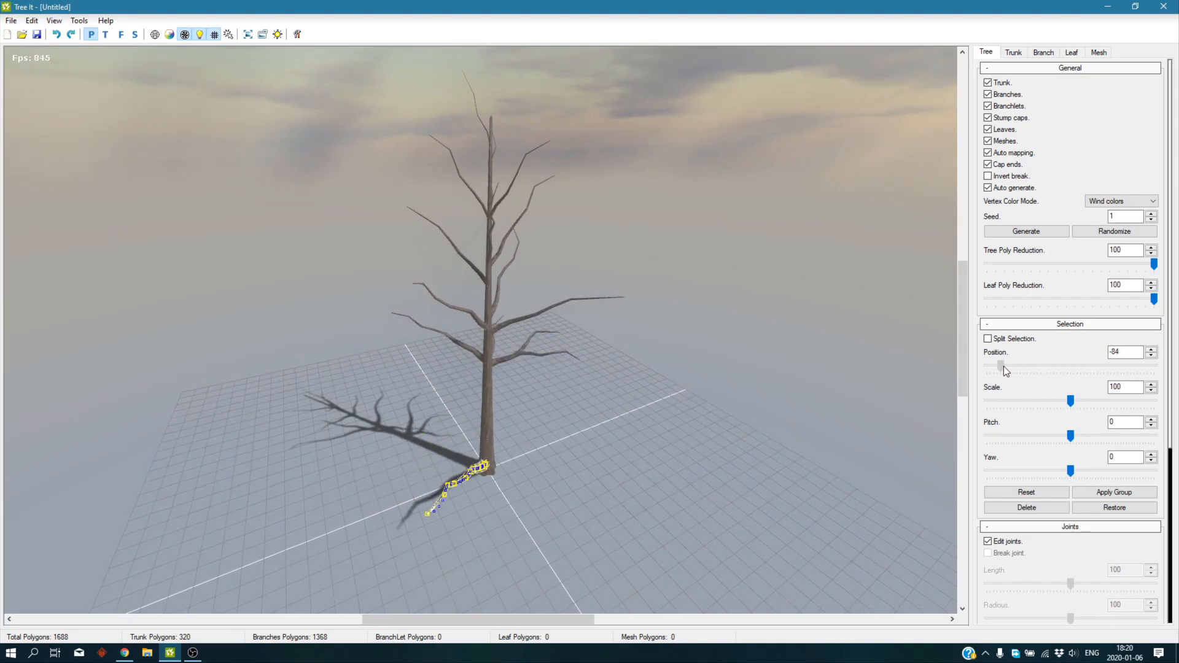
pyautogui.moveTo(1006, 366); pyautogui.dragTo(996, 366)
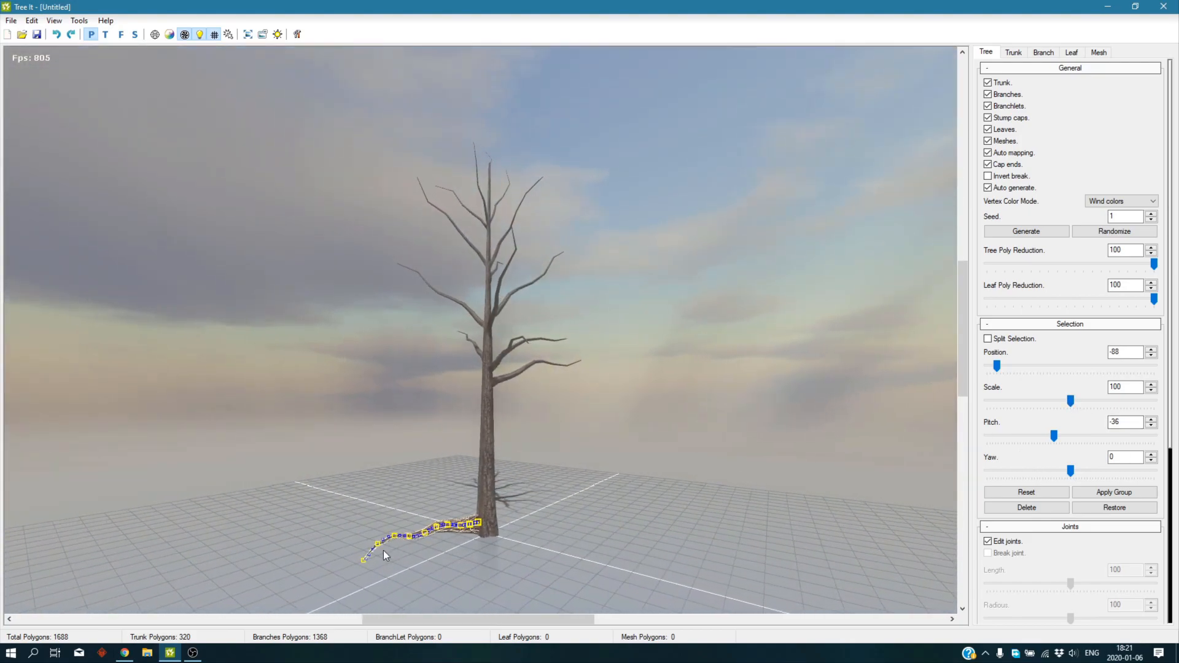
# Shorten the root branch's tip joint and set its Scale to about 104.
pyautogui.click(361, 560)
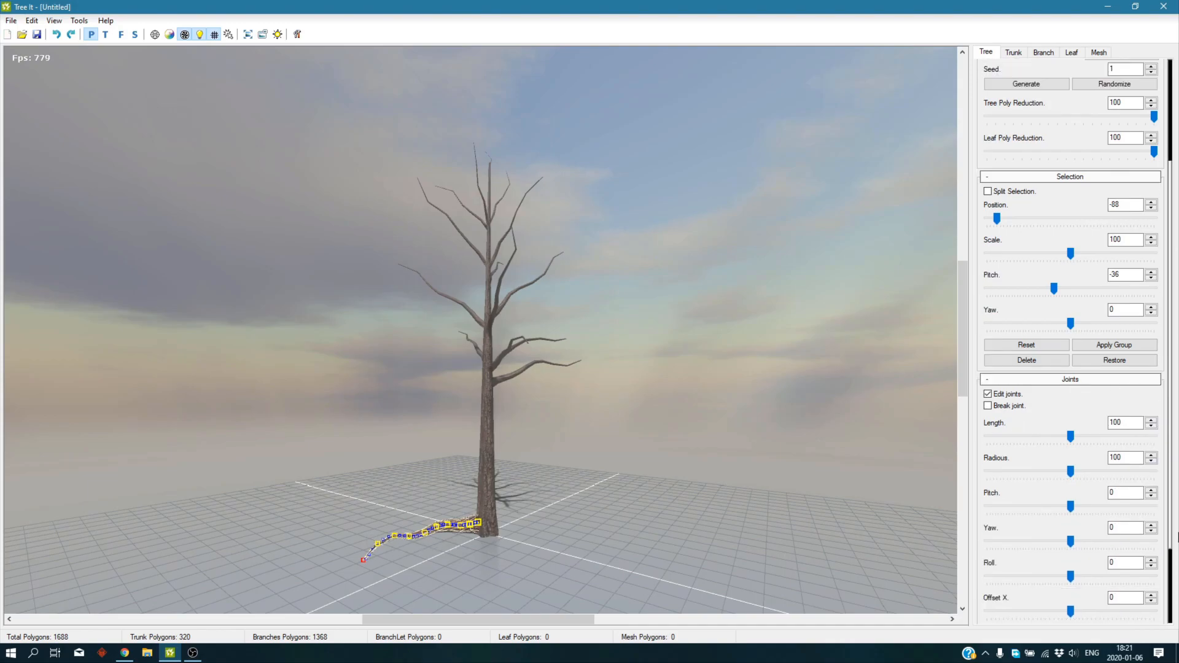
pyautogui.scroll(-3)
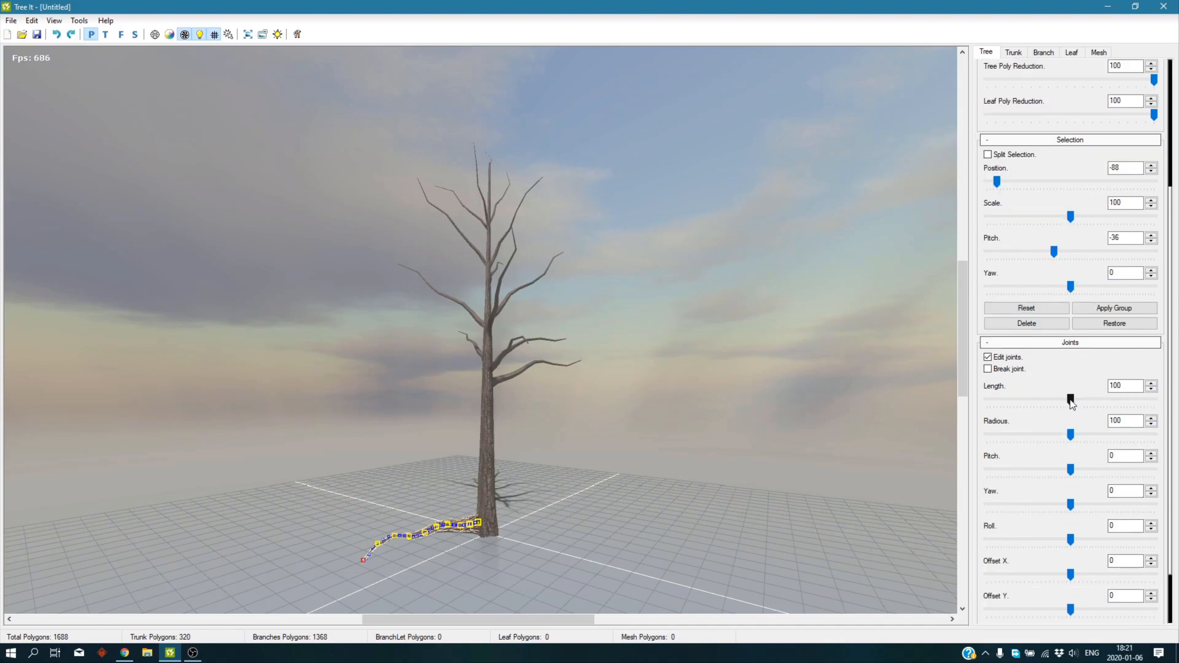
pyautogui.moveTo(1072, 398); pyautogui.dragTo(1060, 398)
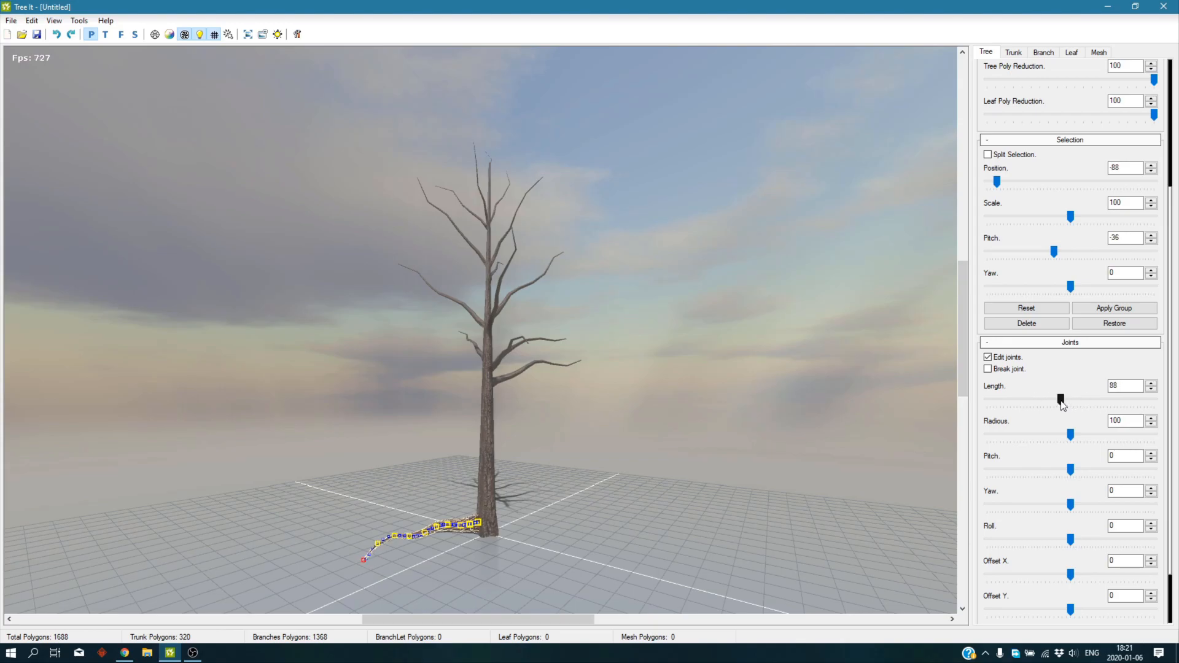
pyautogui.moveTo(1060, 399); pyautogui.dragTo(1067, 399)
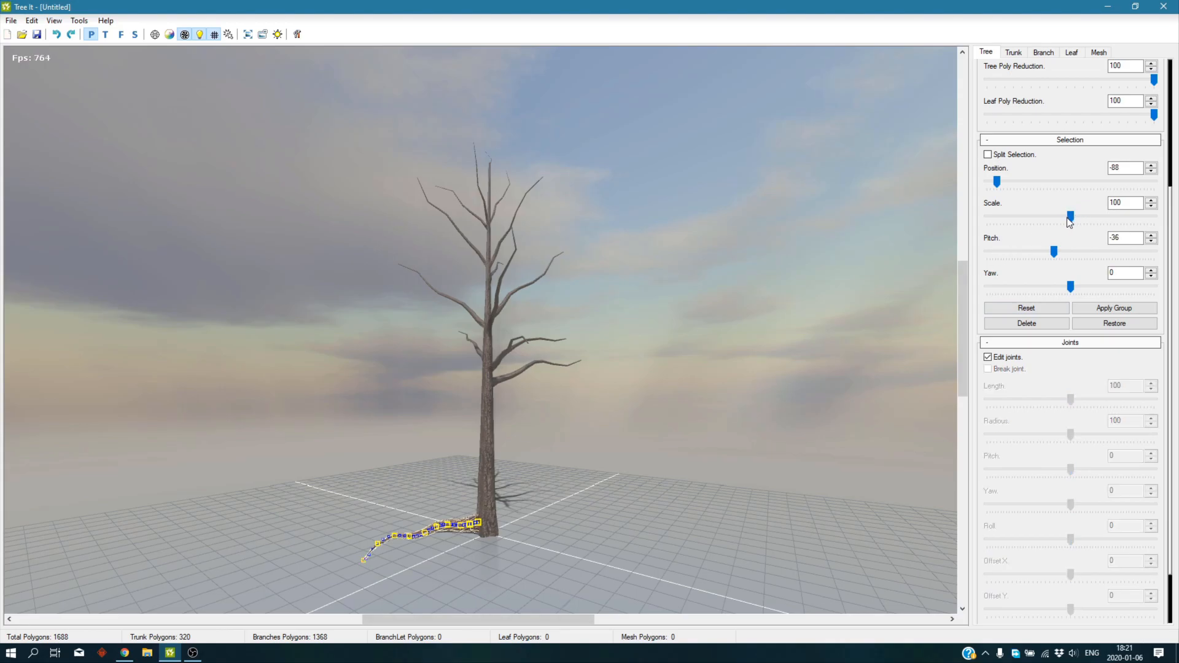
pyautogui.moveTo(1071, 216); pyautogui.dragTo(1076, 216)
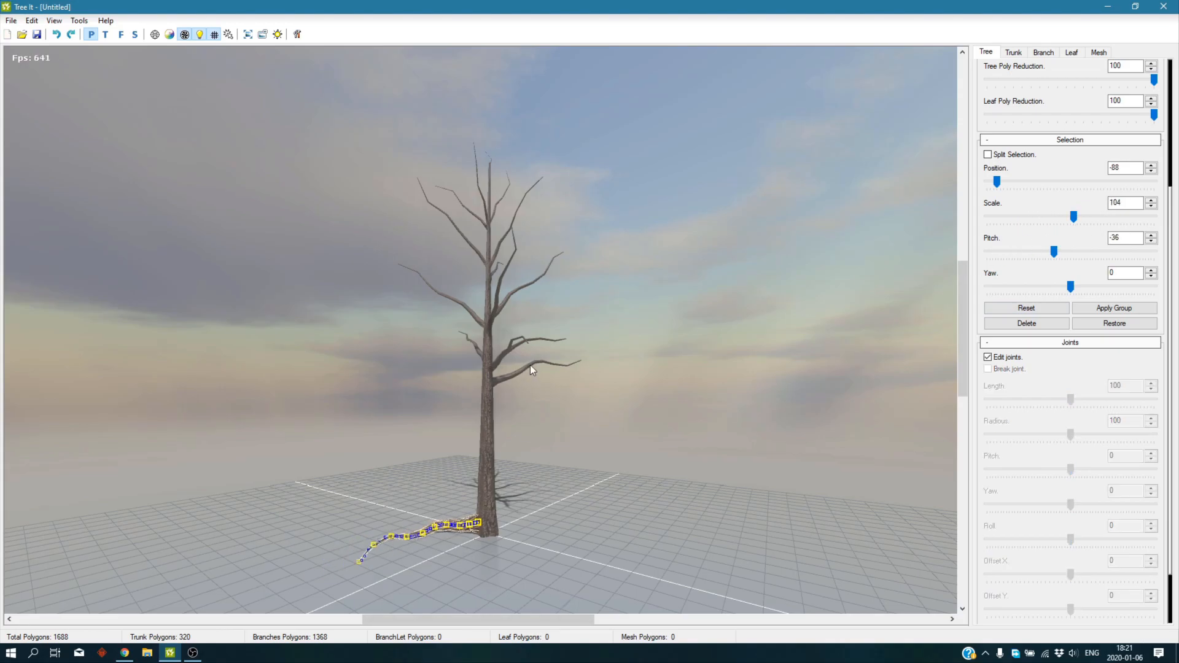
pyautogui.click(1026, 307)
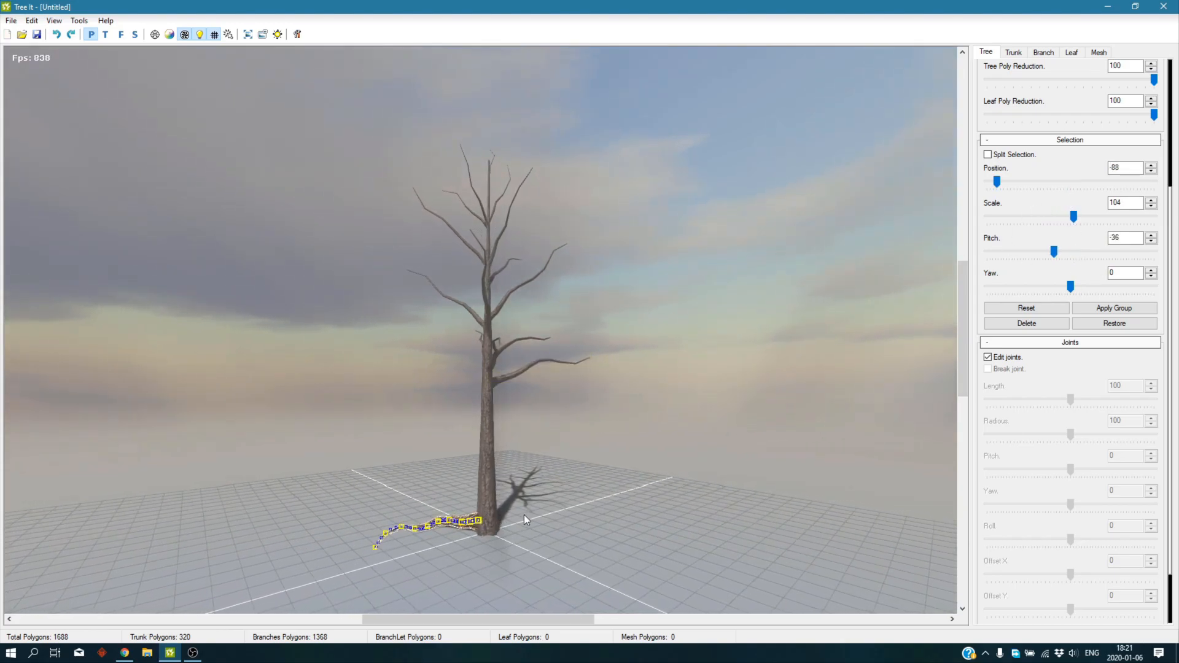
# Lower a higher branch to Position -84, pitch and yaw it along the ground as a second root.
pyautogui.click(1026, 307)
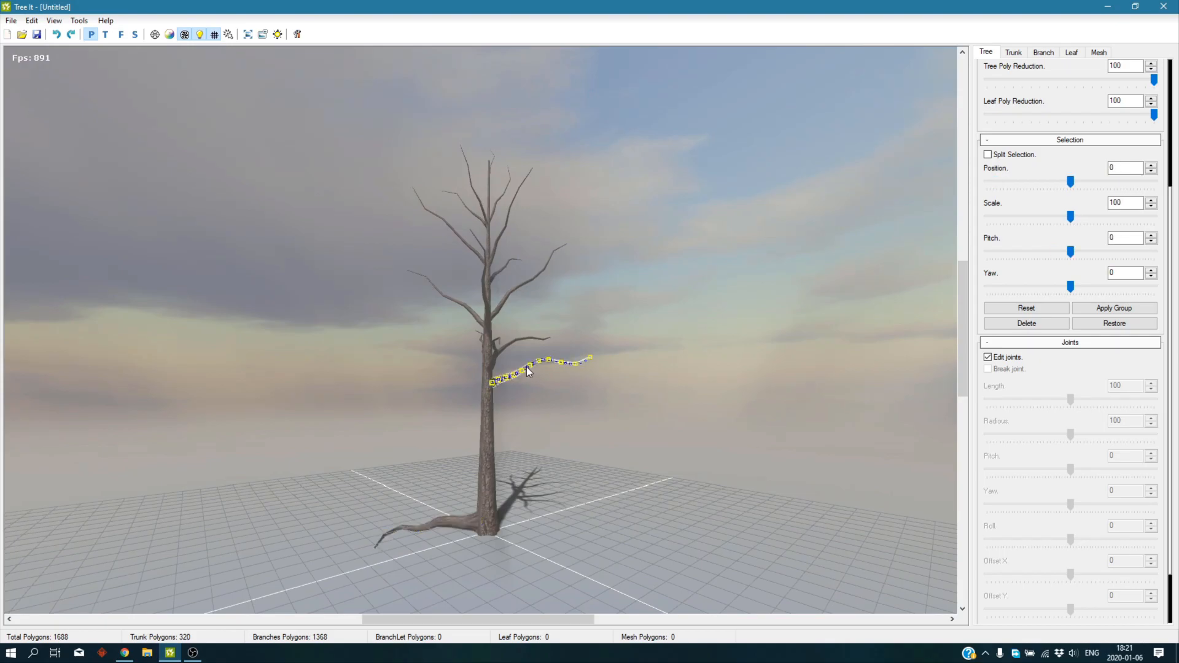
pyautogui.moveTo(1072, 181); pyautogui.dragTo(1002, 182)
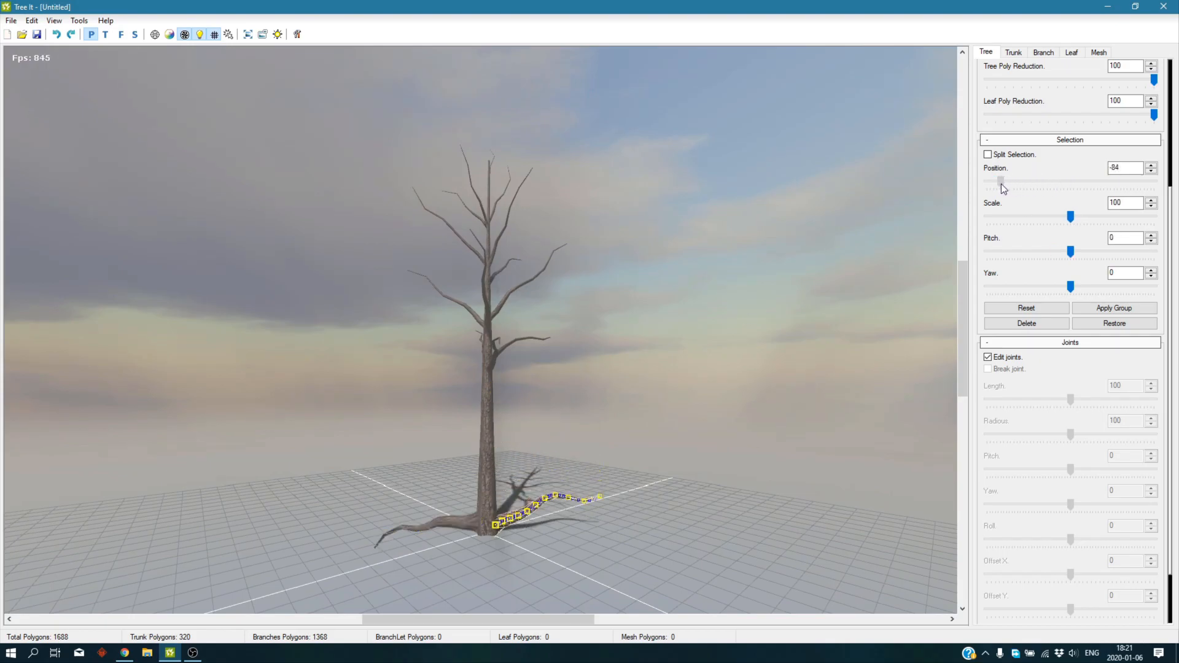
pyautogui.moveTo(1071, 251); pyautogui.dragTo(1071, 241)
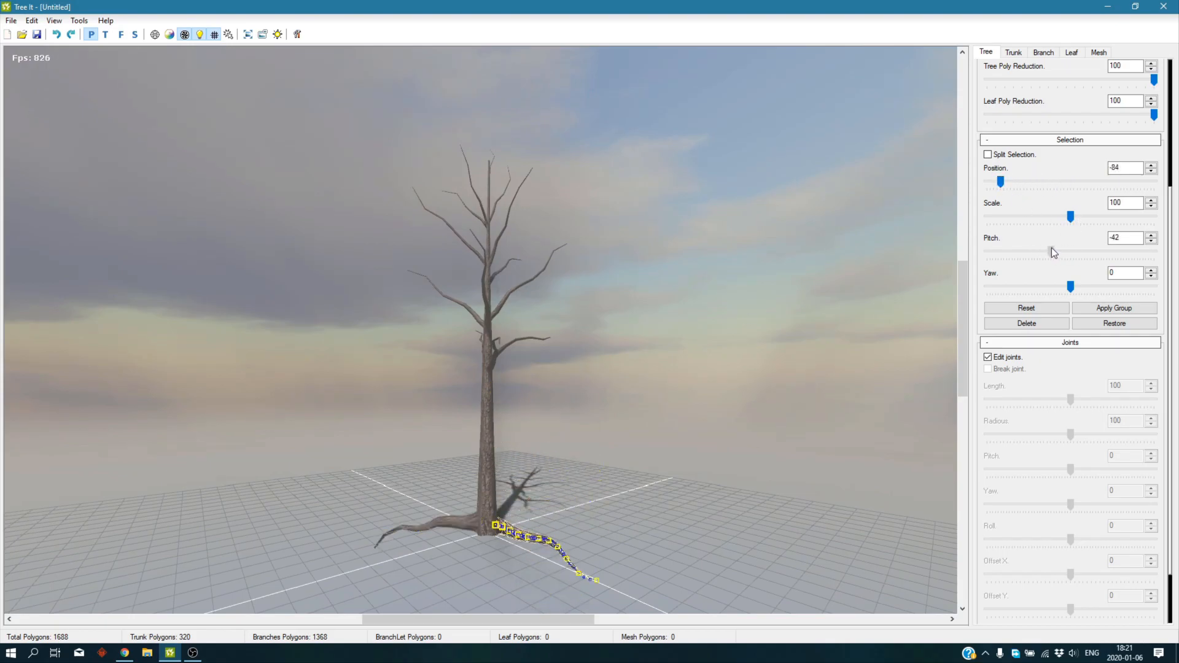
pyautogui.moveTo(1070, 286); pyautogui.dragTo(1087, 286)
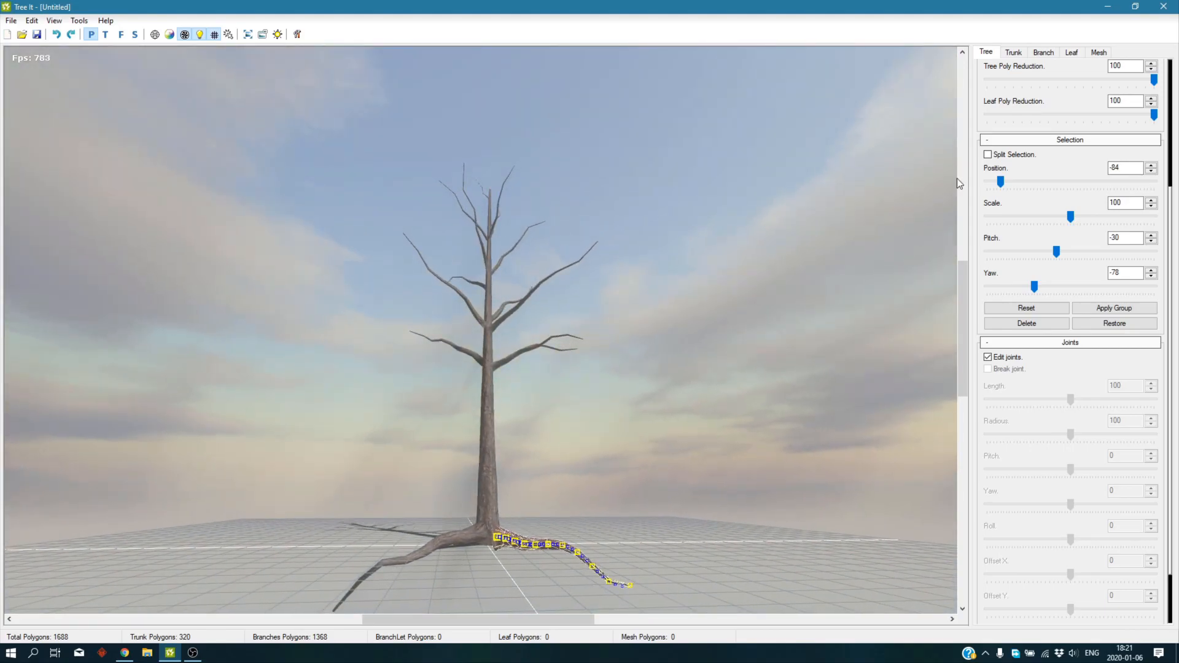
pyautogui.click(1044, 52)
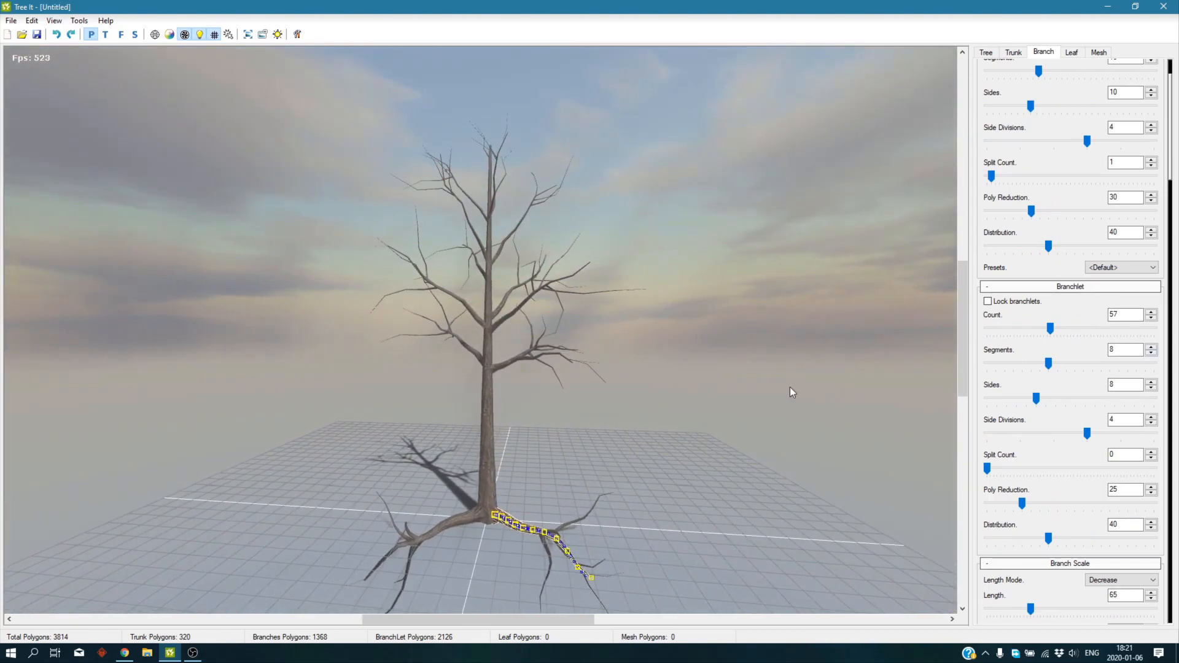
# Move another branch to the trunk base, tilt it steeply down and swing it to a new direction.
pyautogui.click(985, 51)
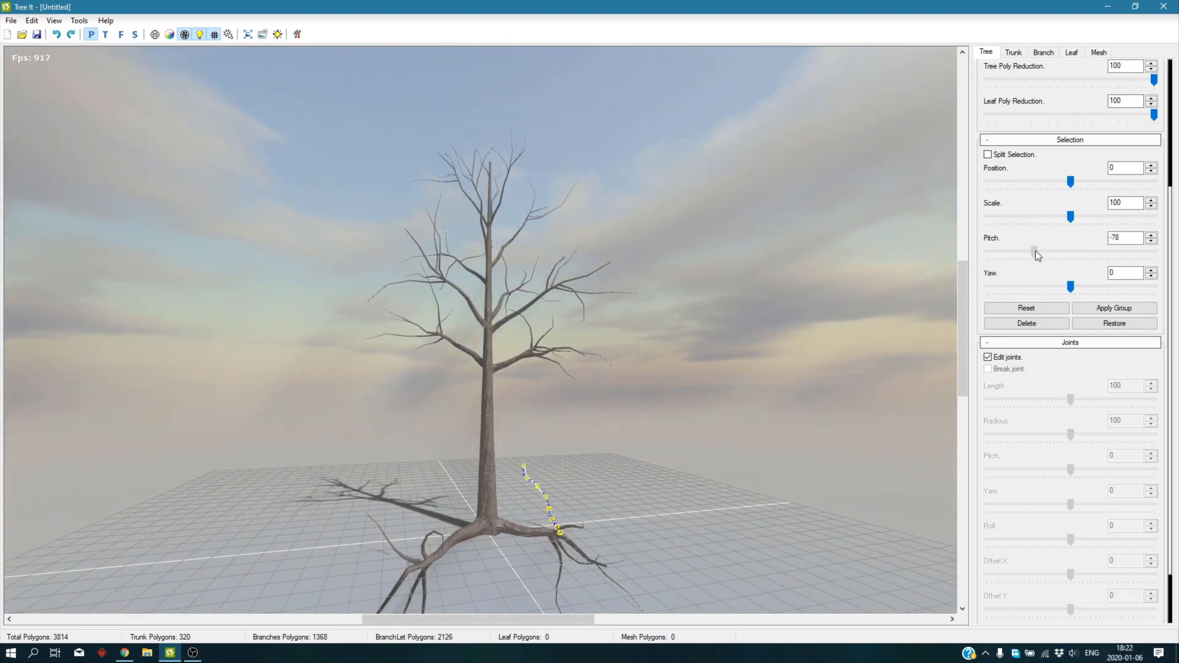
pyautogui.moveTo(1034, 252); pyautogui.dragTo(1087, 252)
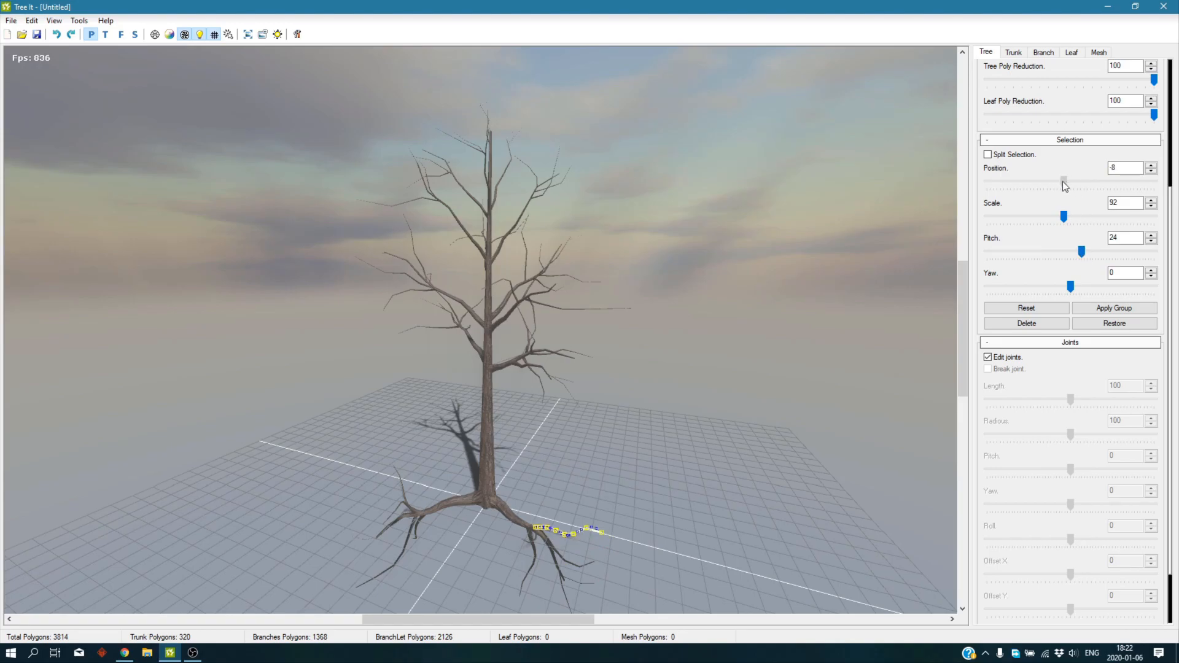
pyautogui.moveTo(1064, 181); pyautogui.dragTo(1001, 181)
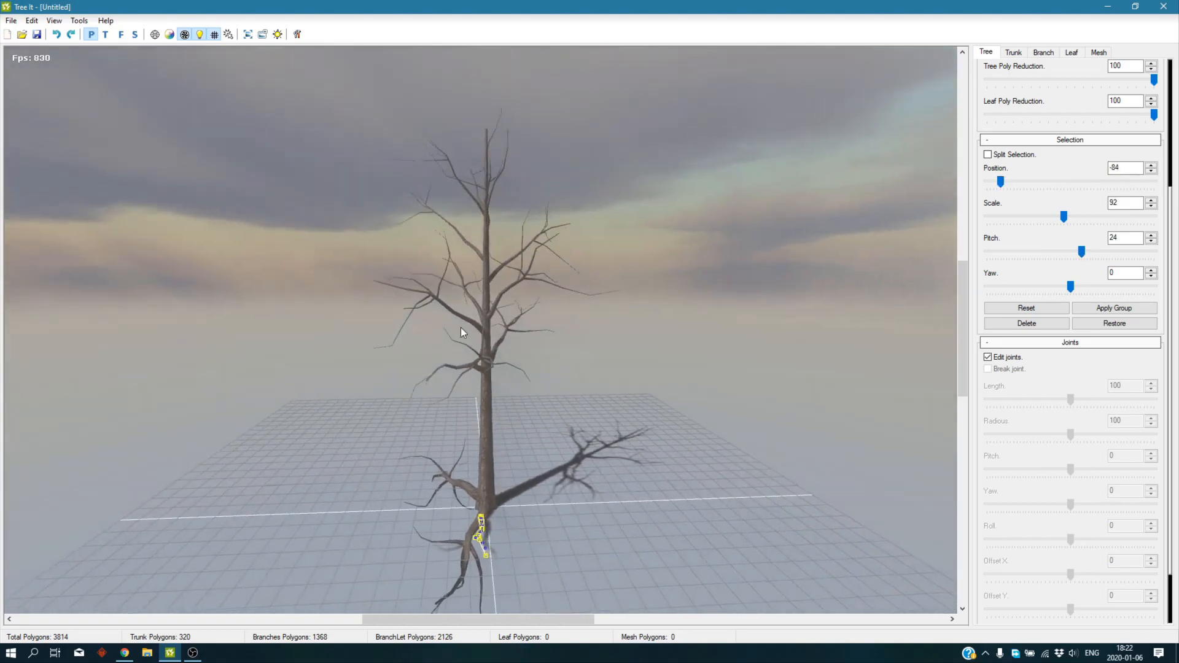
pyautogui.moveTo(1071, 286); pyautogui.dragTo(1051, 286)
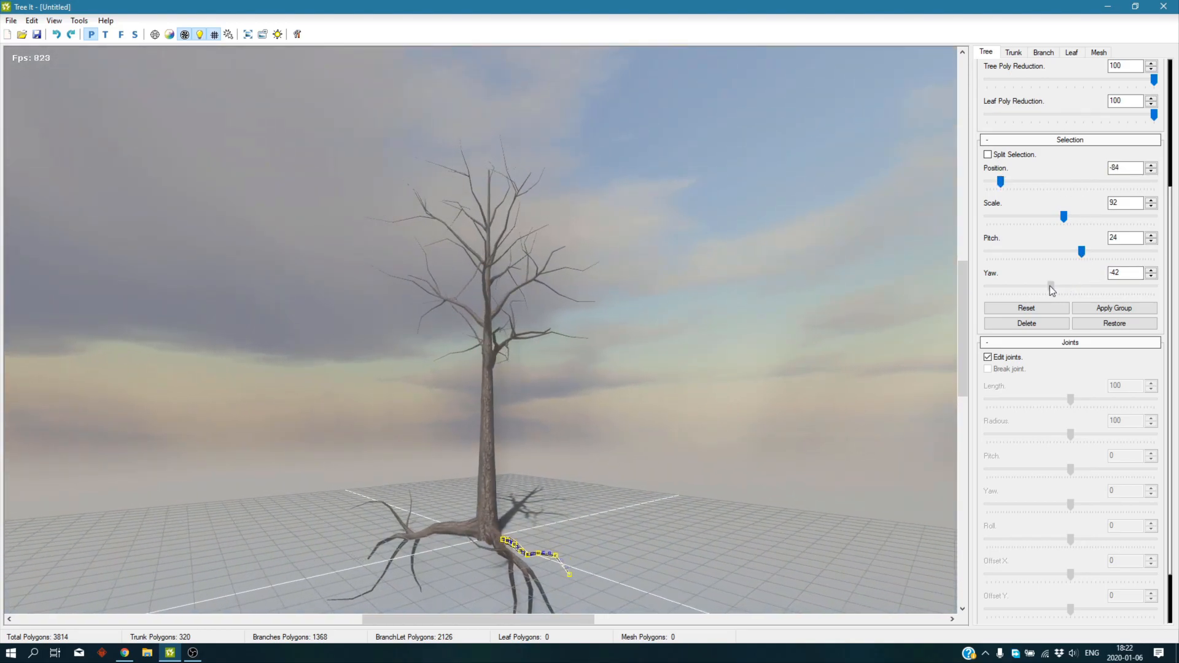
pyautogui.moveTo(1051, 286); pyautogui.dragTo(1049, 286)
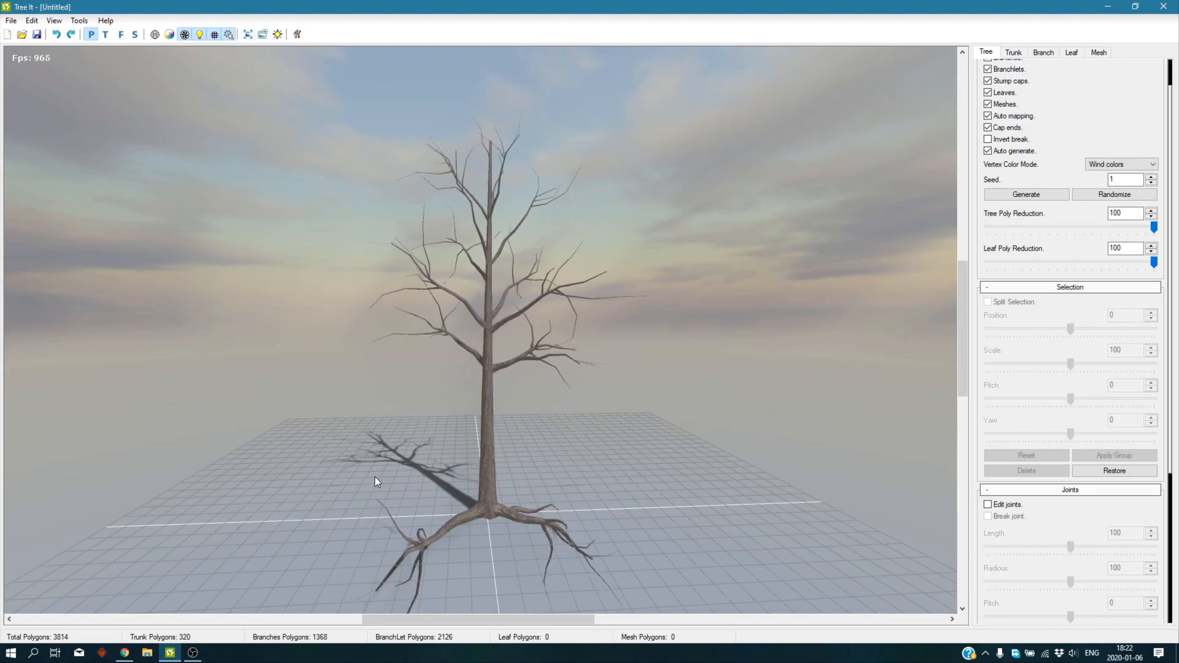
pyautogui.moveTo(396, 548)
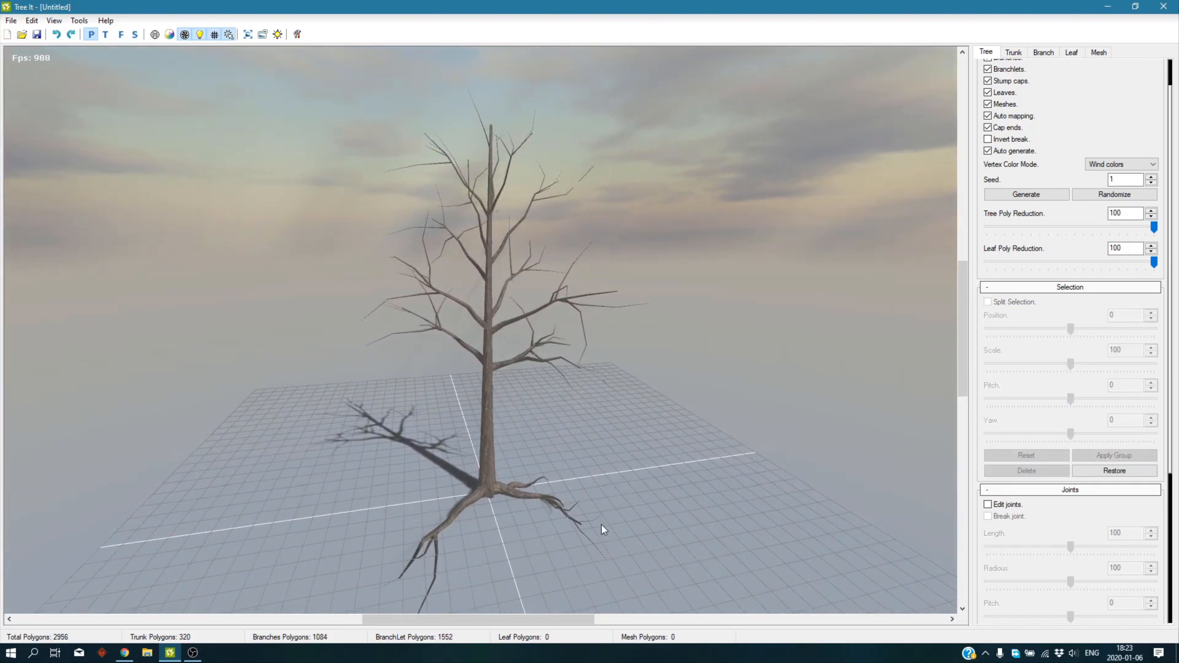
# Delete an unwanted branchlet from the canopy.
pyautogui.click(1025, 194)
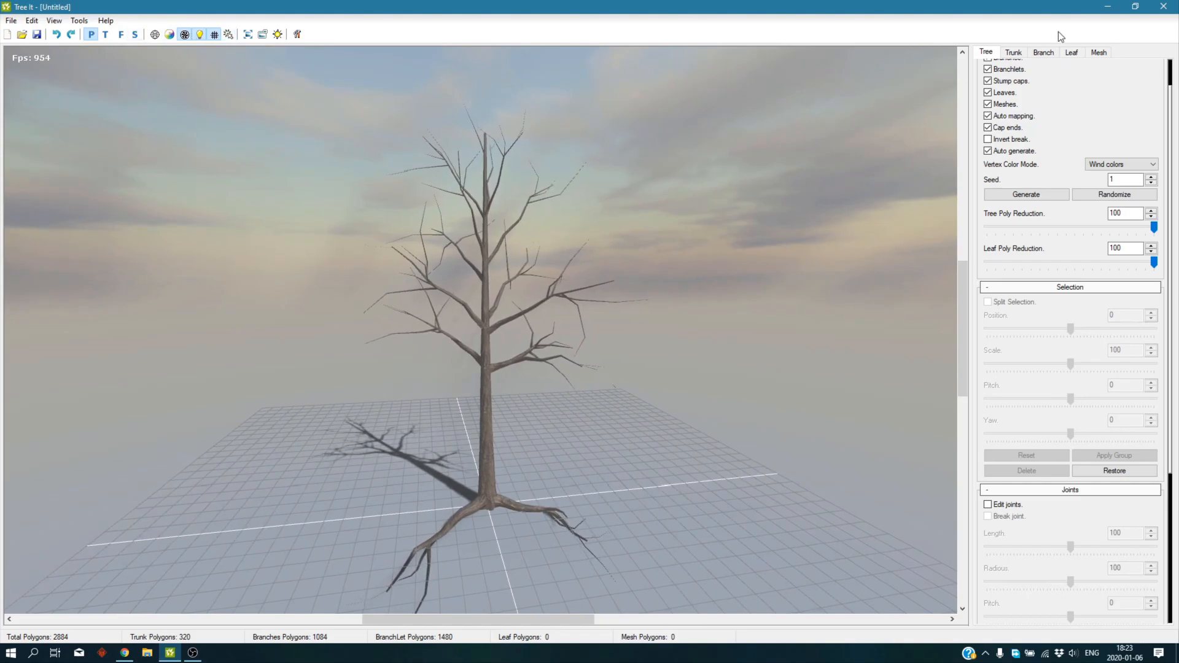
# Set Leaf Count to about 80 and load the leaf maple.png texture for the leaves.
pyautogui.click(1072, 52)
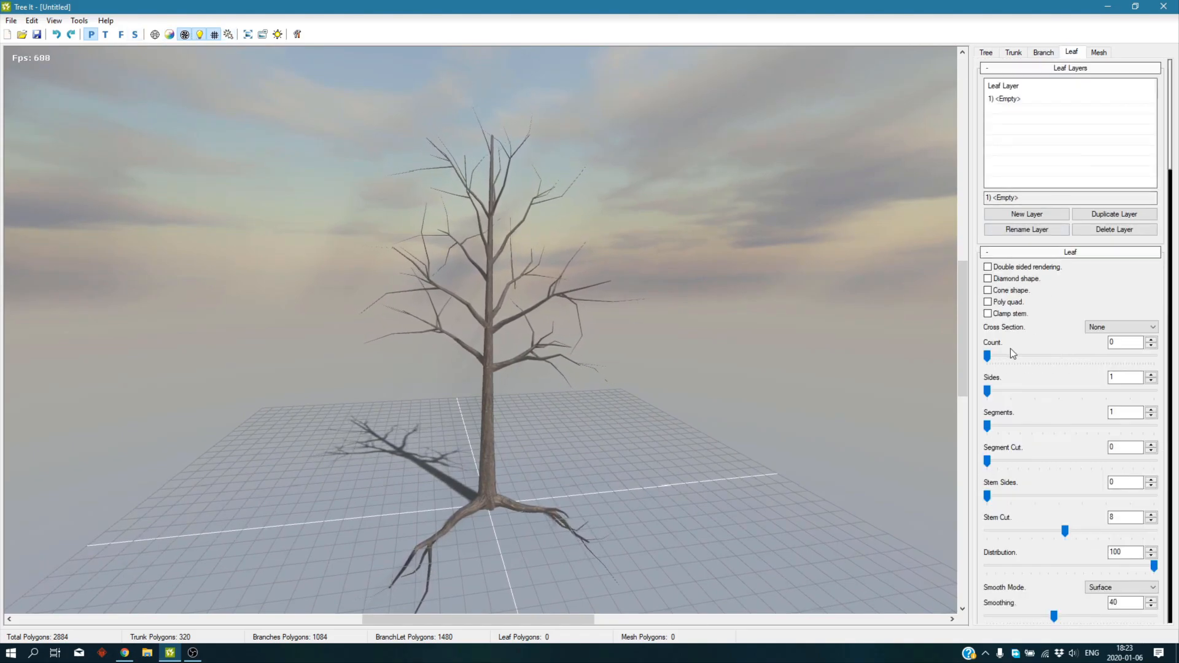
pyautogui.moveTo(988, 356); pyautogui.dragTo(1032, 356)
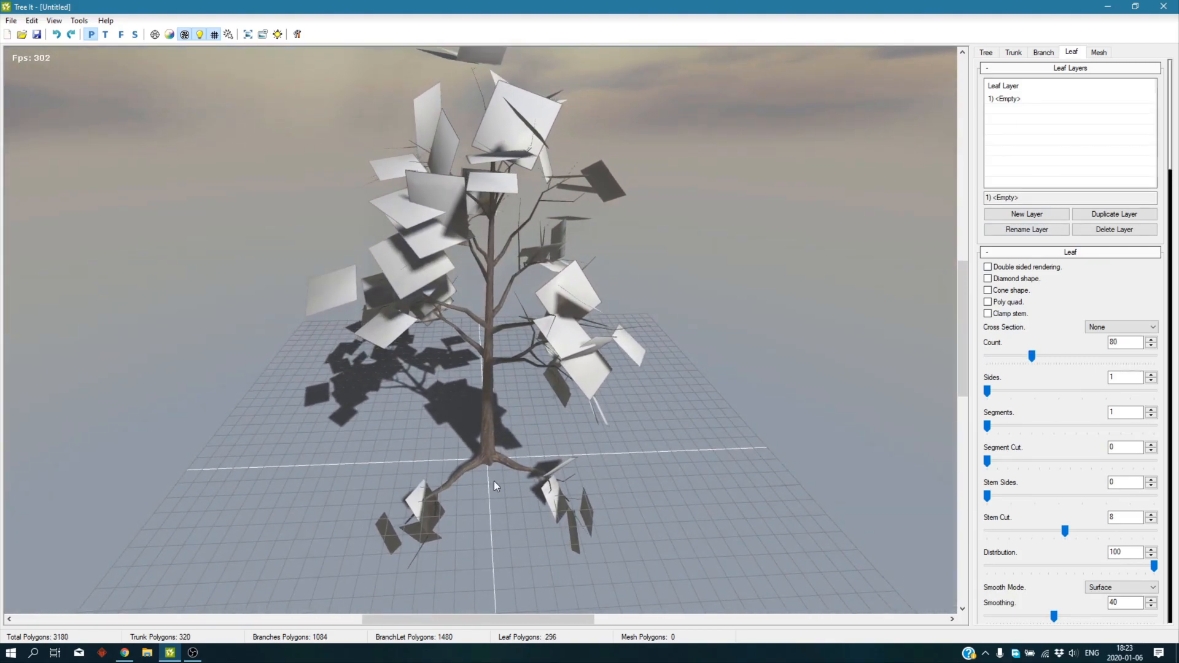
pyautogui.scroll(-3)
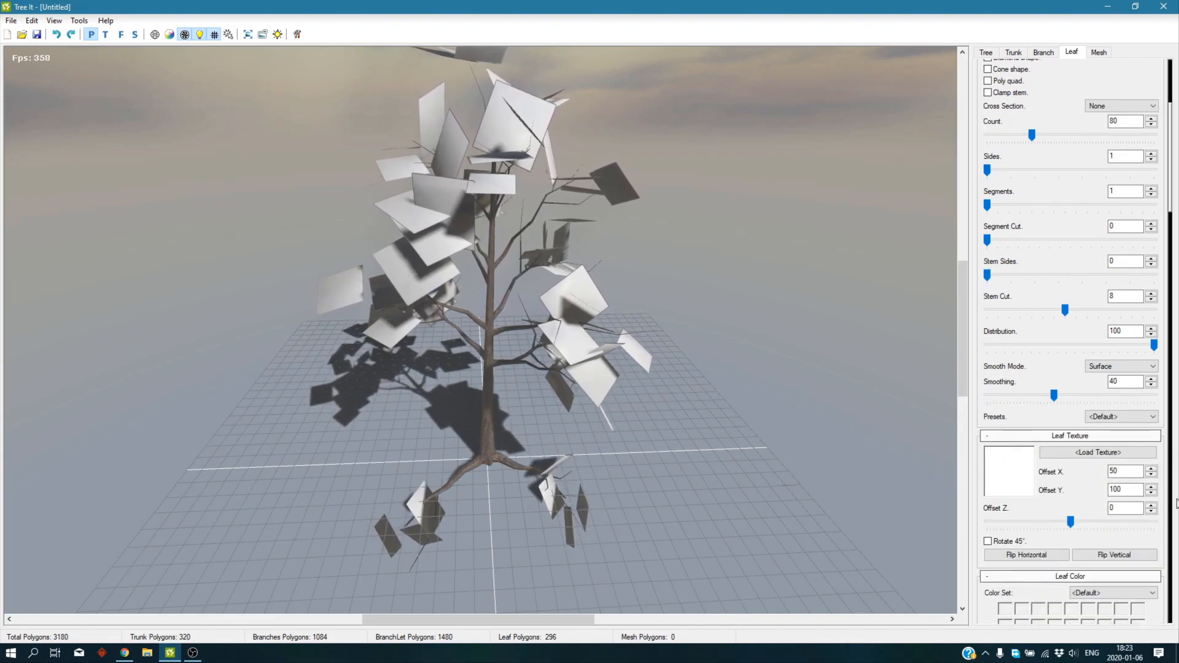
pyautogui.click(1098, 452)
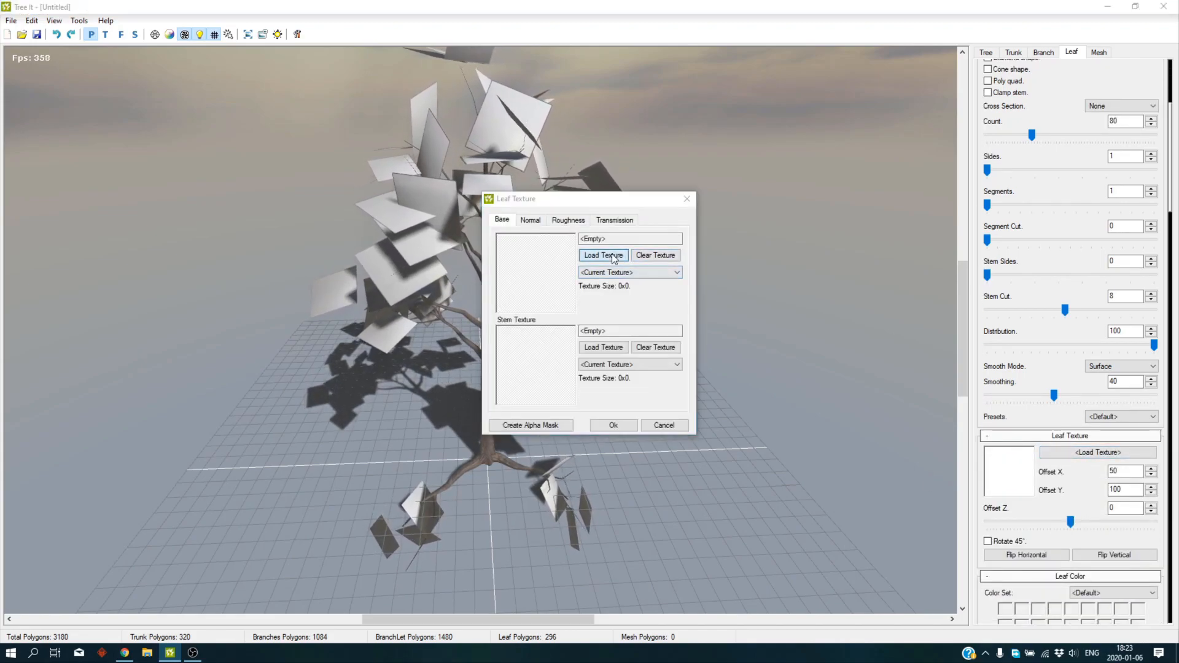
pyautogui.click(602, 255)
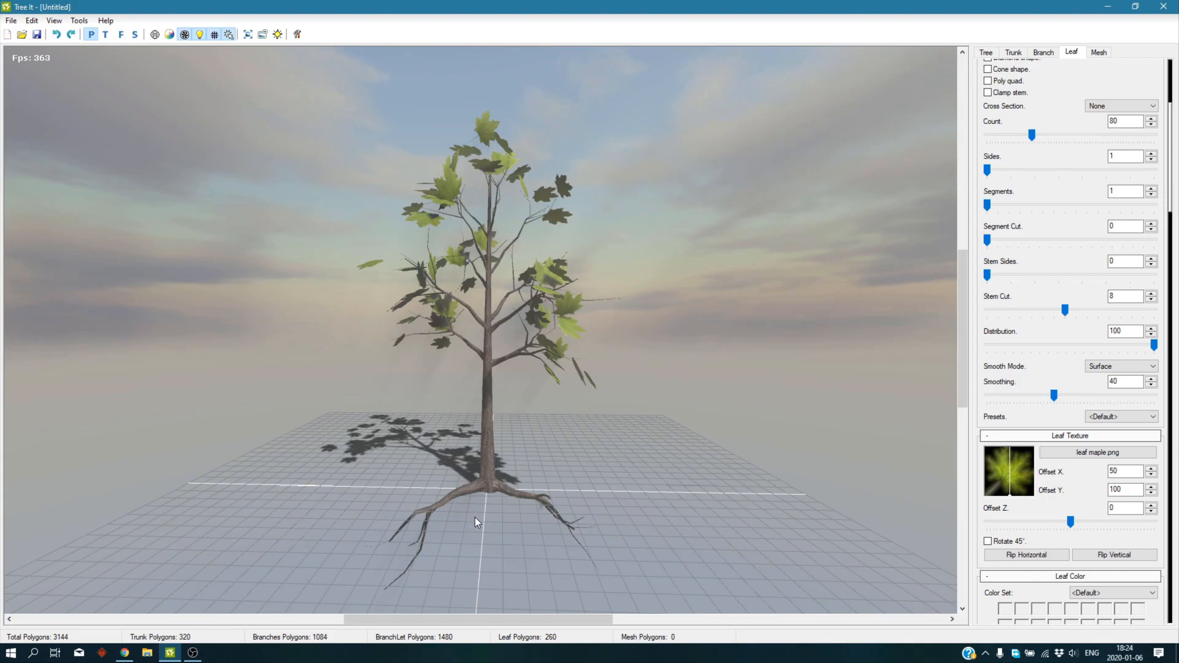
pyautogui.moveTo(482, 502)
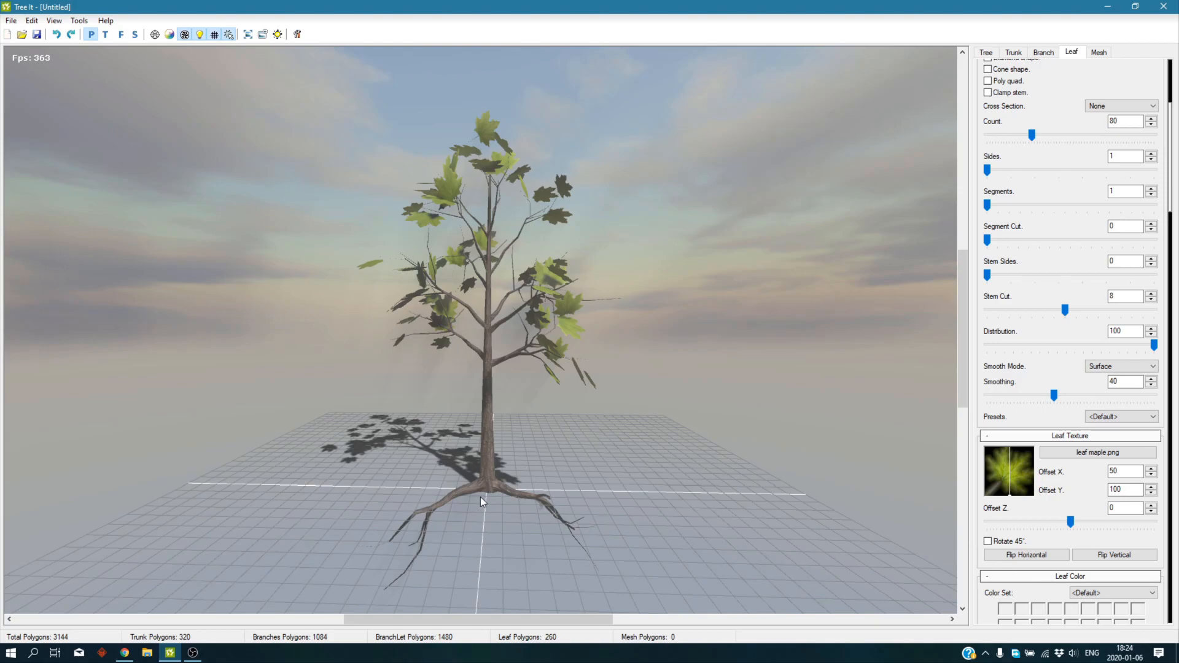
pyautogui.moveTo(697, 393)
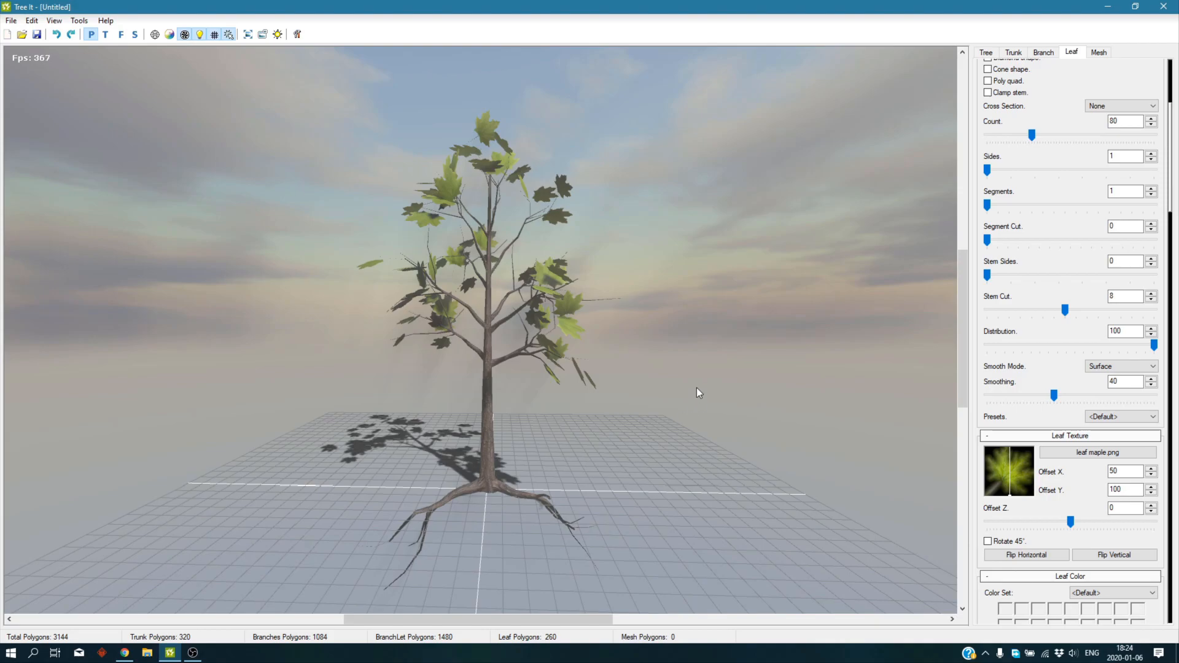